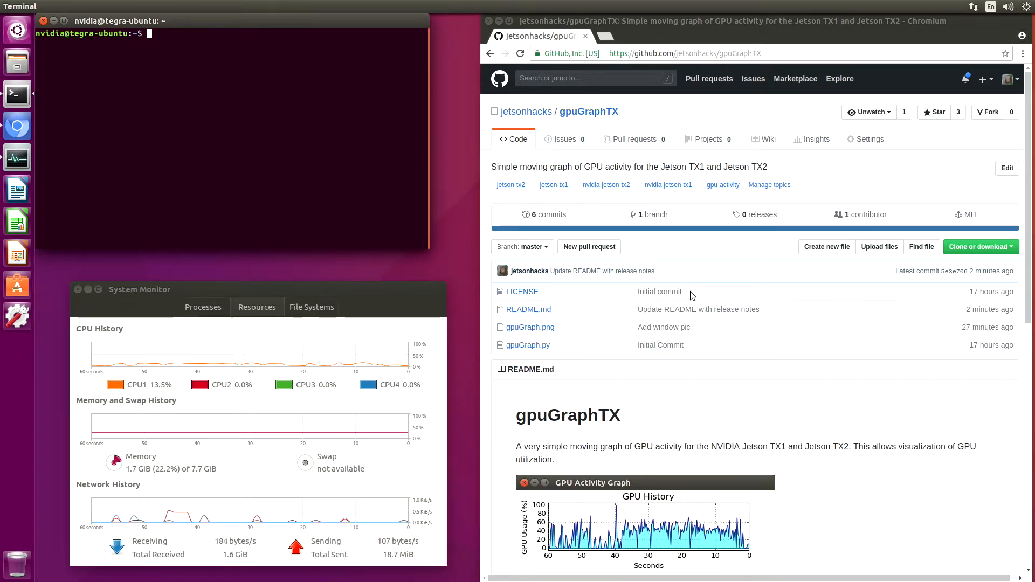
Step: Run sudo ./tegrastats to check GPU stats before cloning
scroll("down", 3)
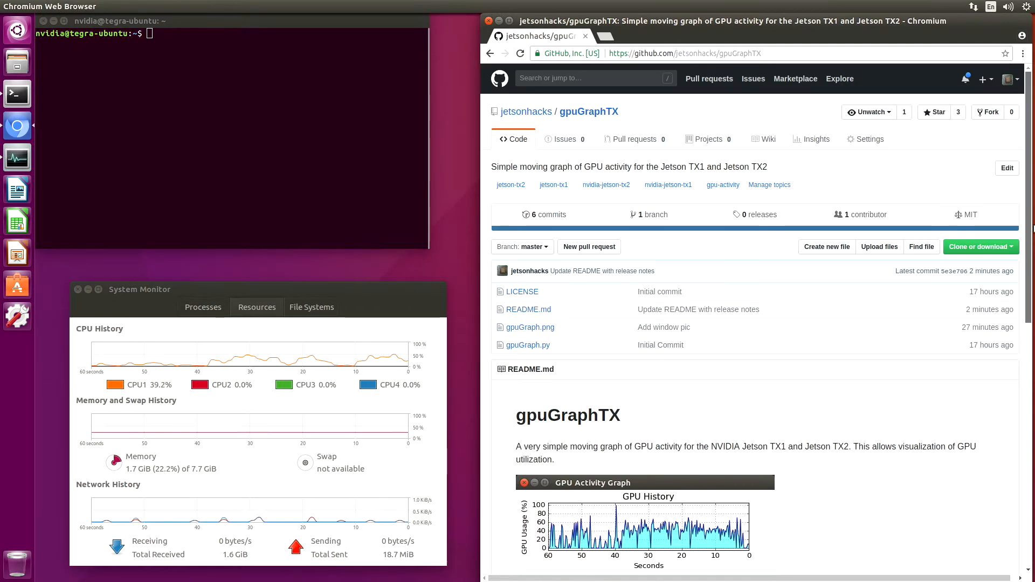
scroll("down", 3)
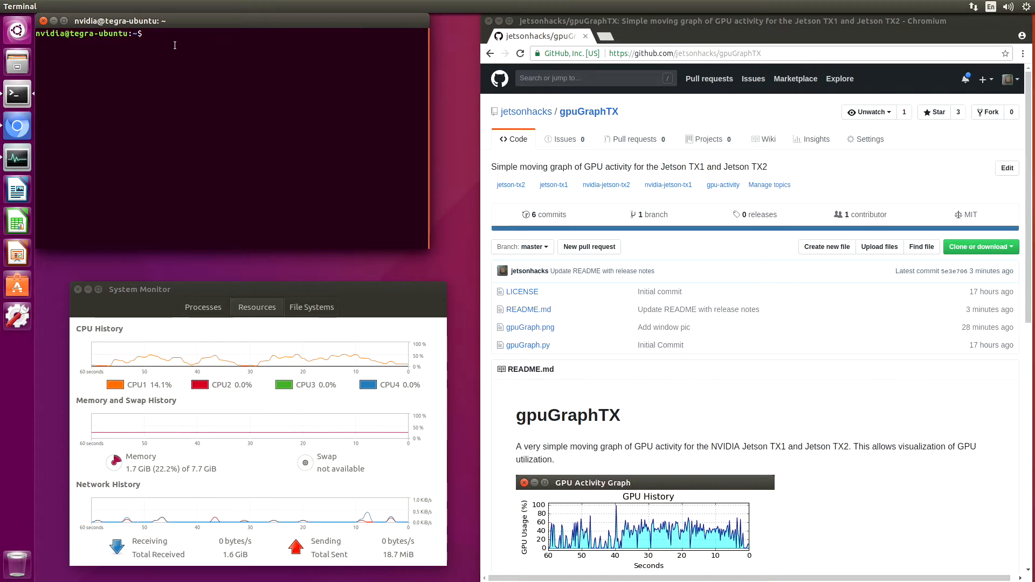
type("sudo ./tegrastats")
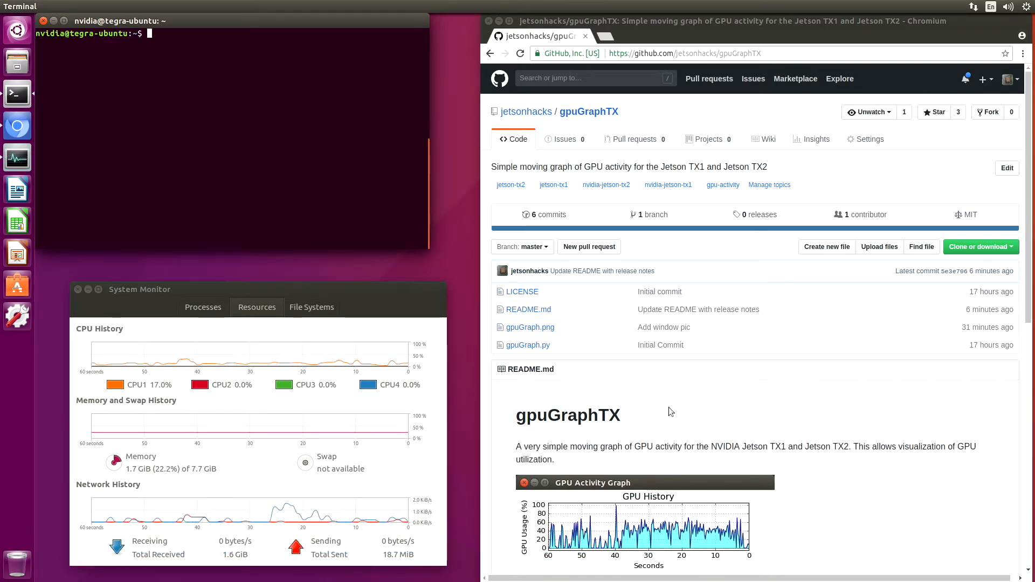
Step: Clone the gpuGraphTX repository with git clone and list its four files
left_click(980, 246)
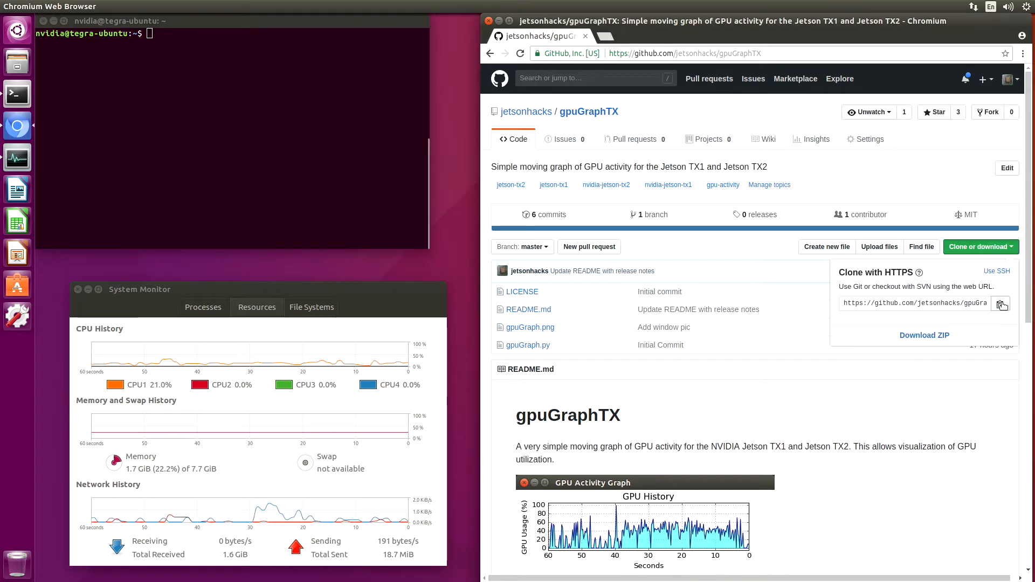
type("git clone")
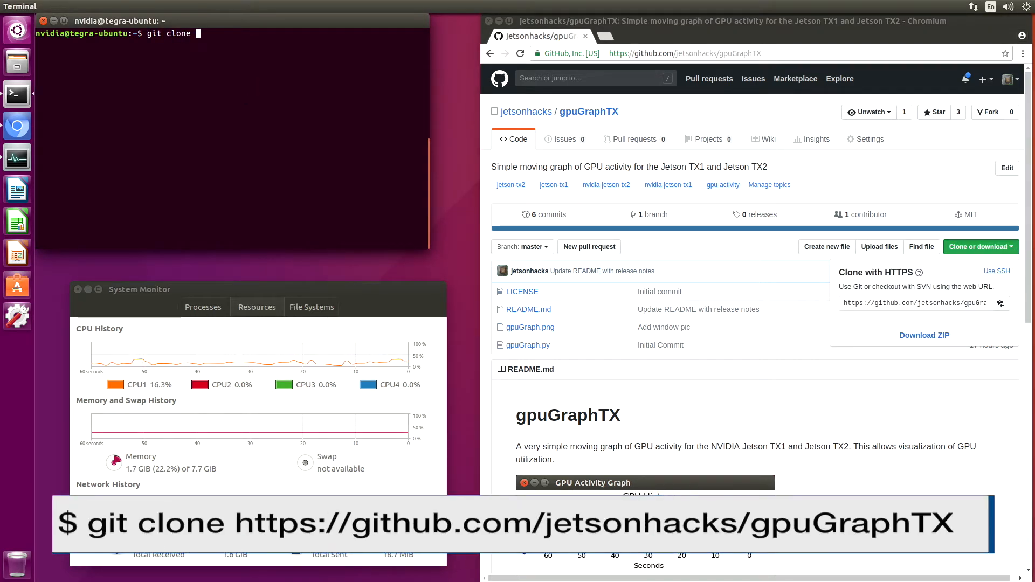
right_click(199, 35)
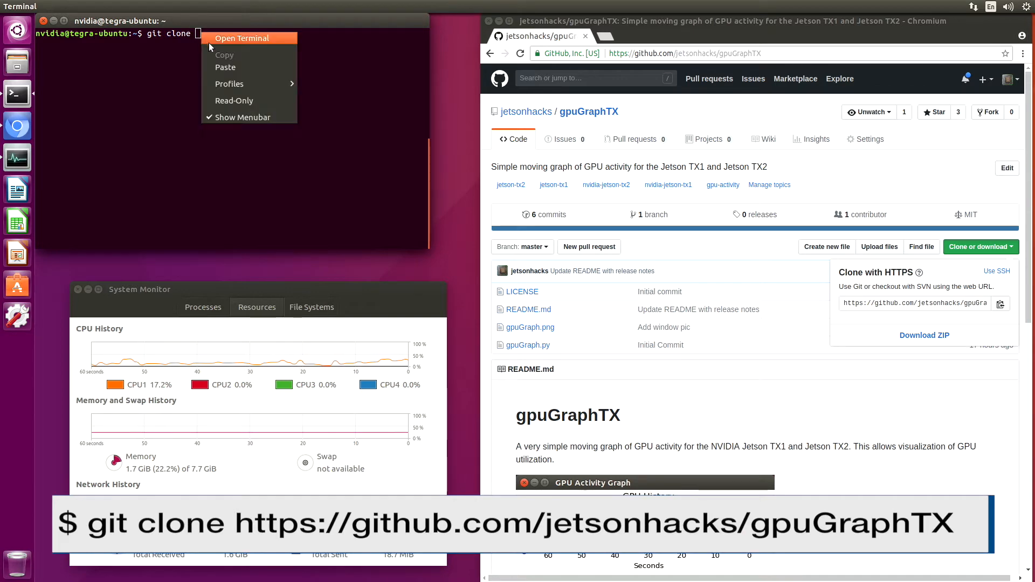
left_click(226, 66)
type("cd gpuGraphTX/")
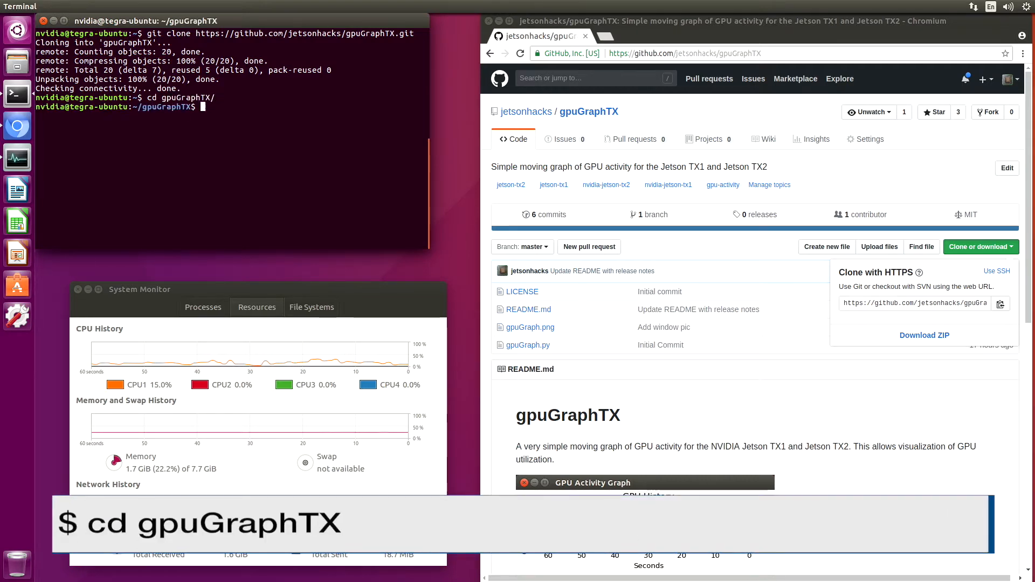
type("ls")
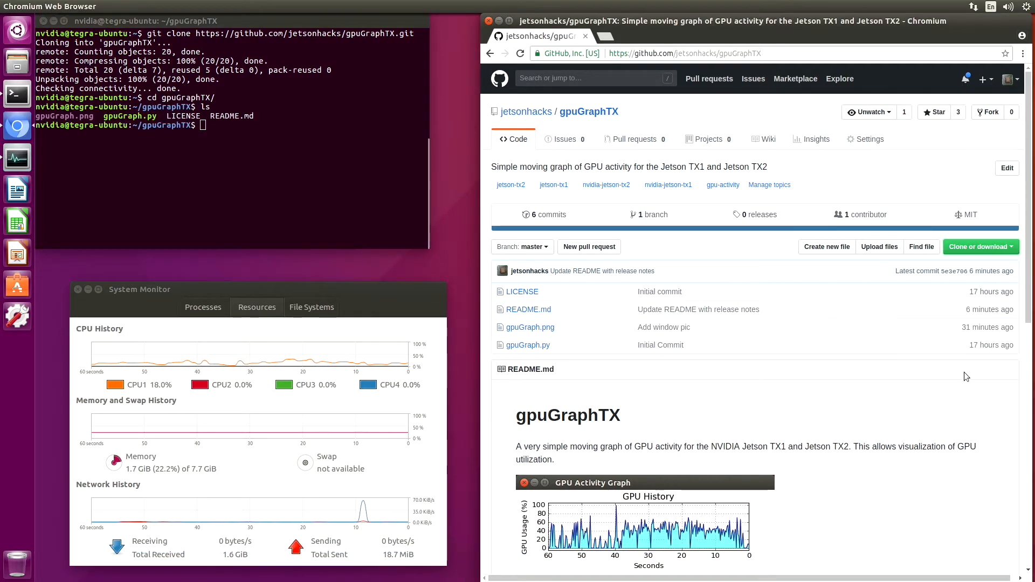
Step: Scroll the README to the Matplotlib install commands
scroll("down", 3)
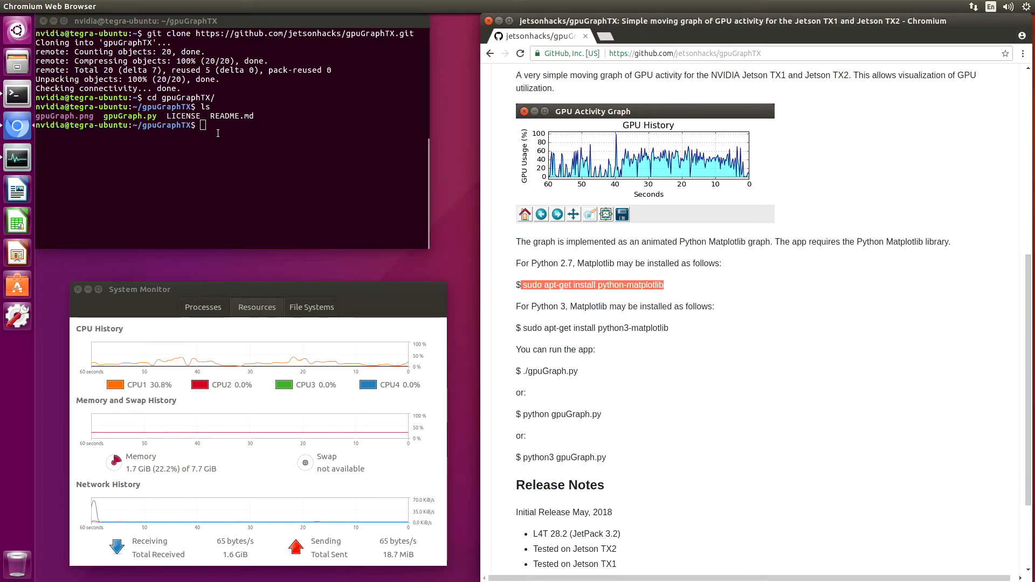
Step: Install python-matplotlib via sudo apt-get, answering Y, then start launching ./gpuGraph.py
type("sudo apt-get install python-matplotlib")
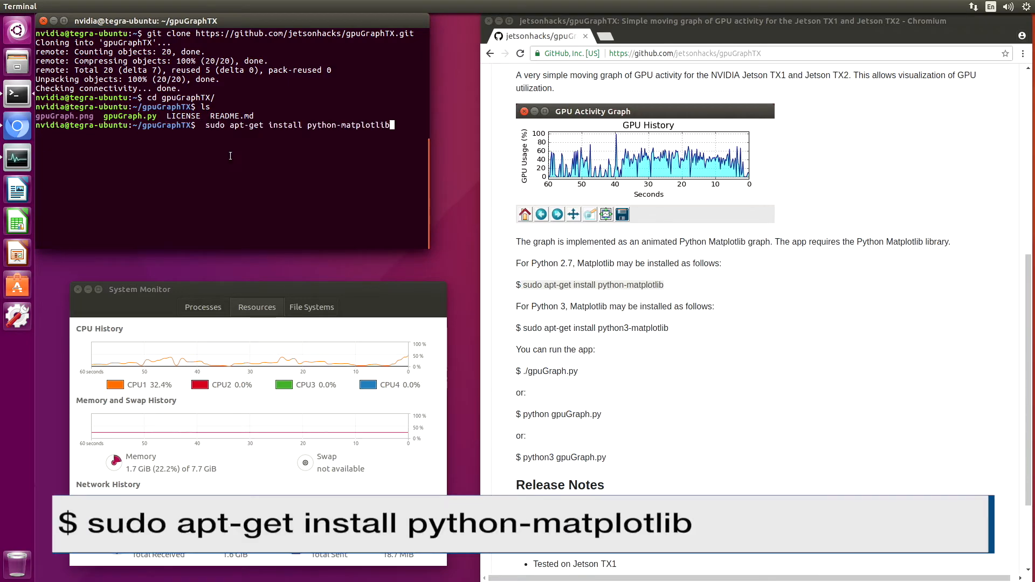
key("Return")
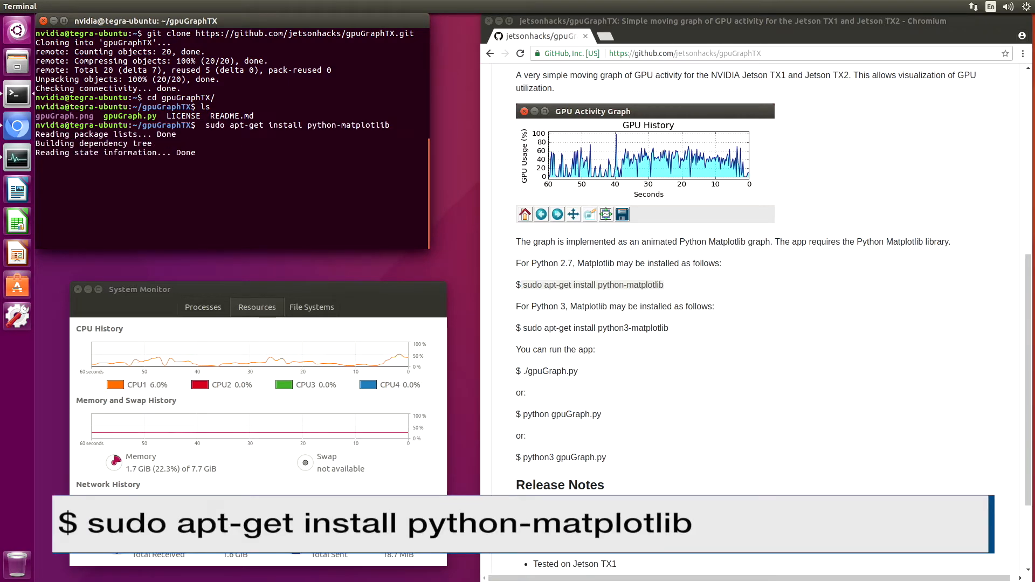
key("Return")
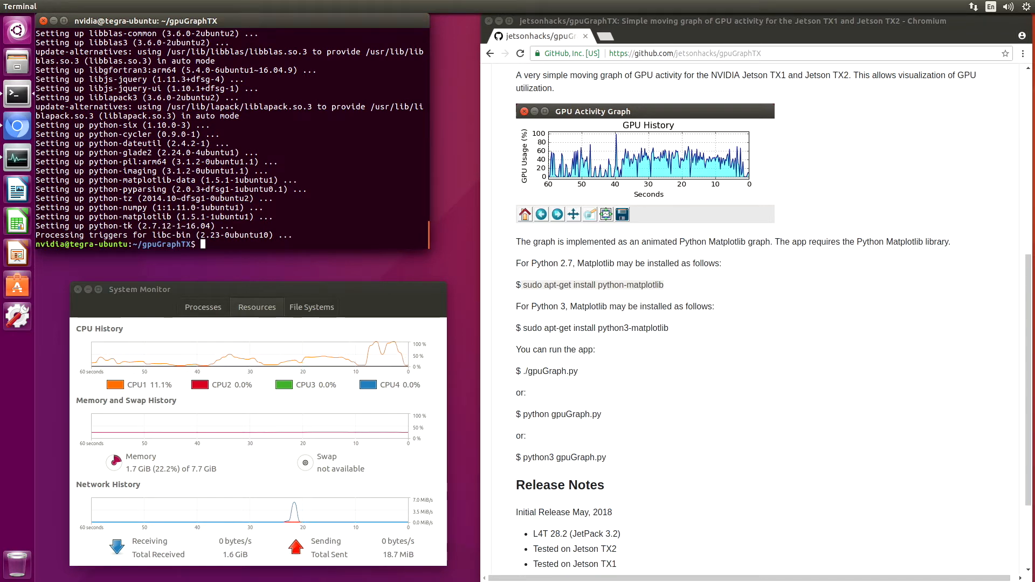
mouse_move(835, 407)
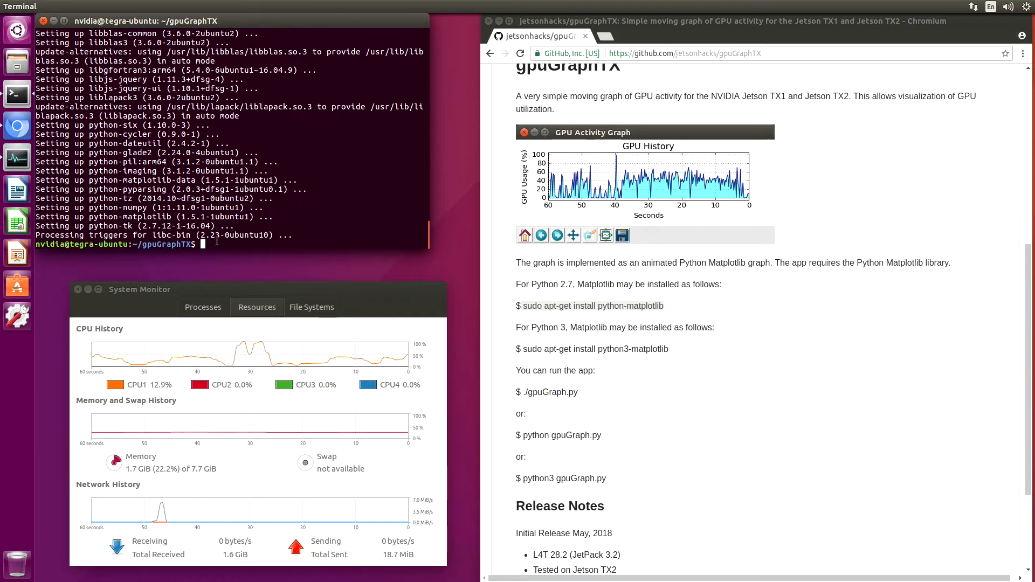
type("./gp")
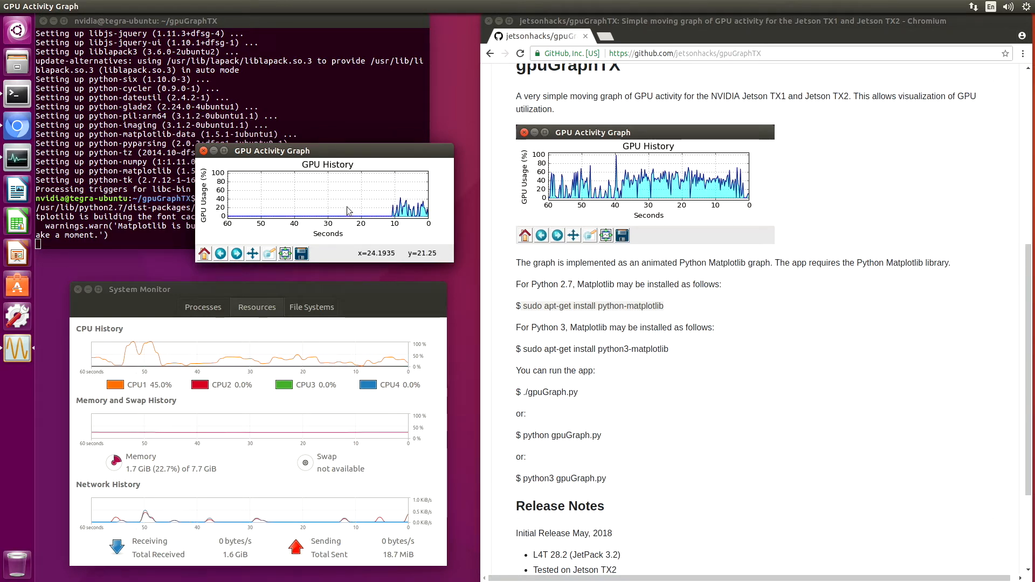
Step: Drag the GPU Activity Graph window aside on the desktop
left_click_drag(270, 151, 376, 196)
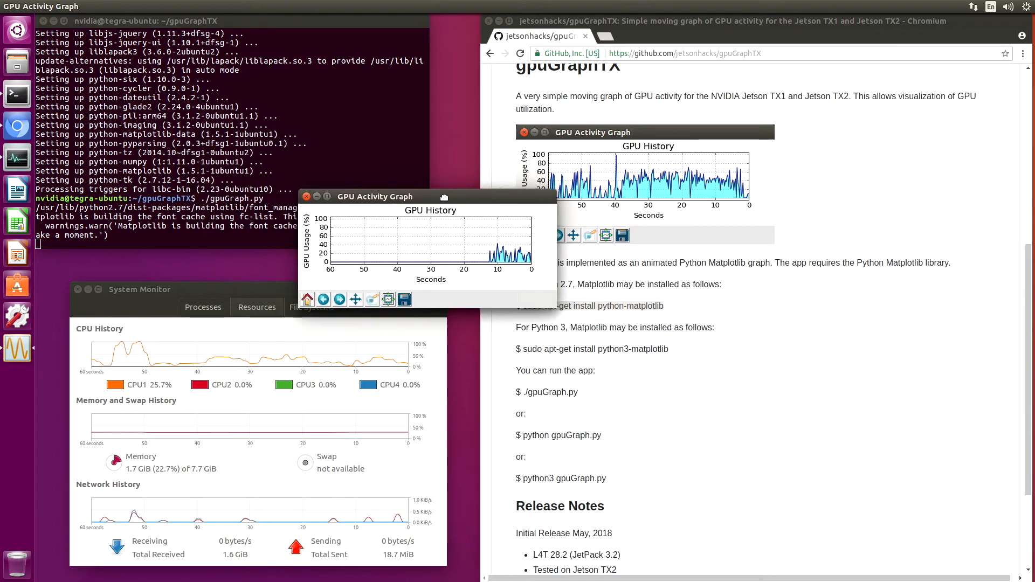
left_click_drag(374, 196, 528, 161)
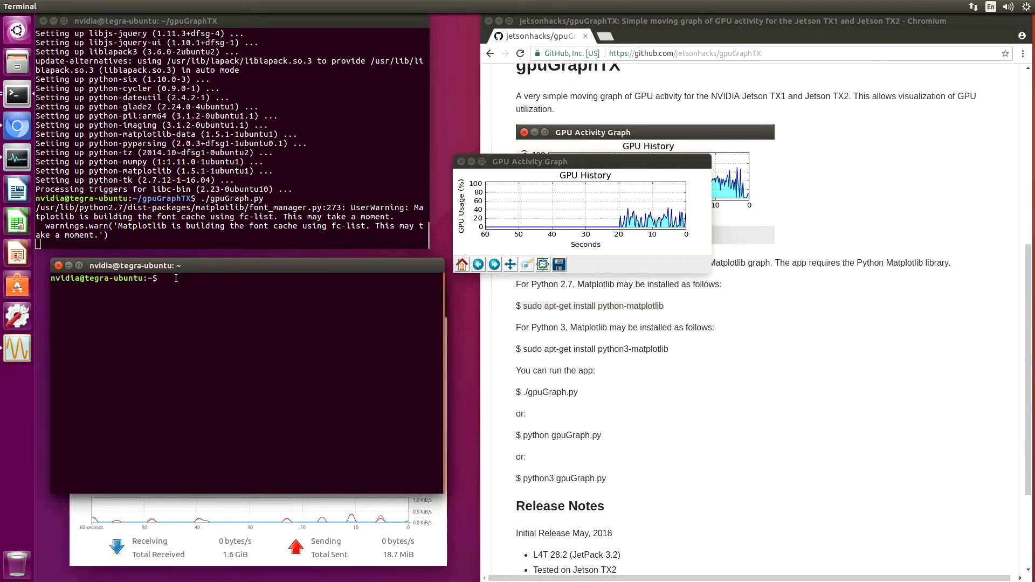
Step: Run sudo ./tegrastats in the new terminal and switch to Chromium for news.google.com
type("sudo ./tegrastats")
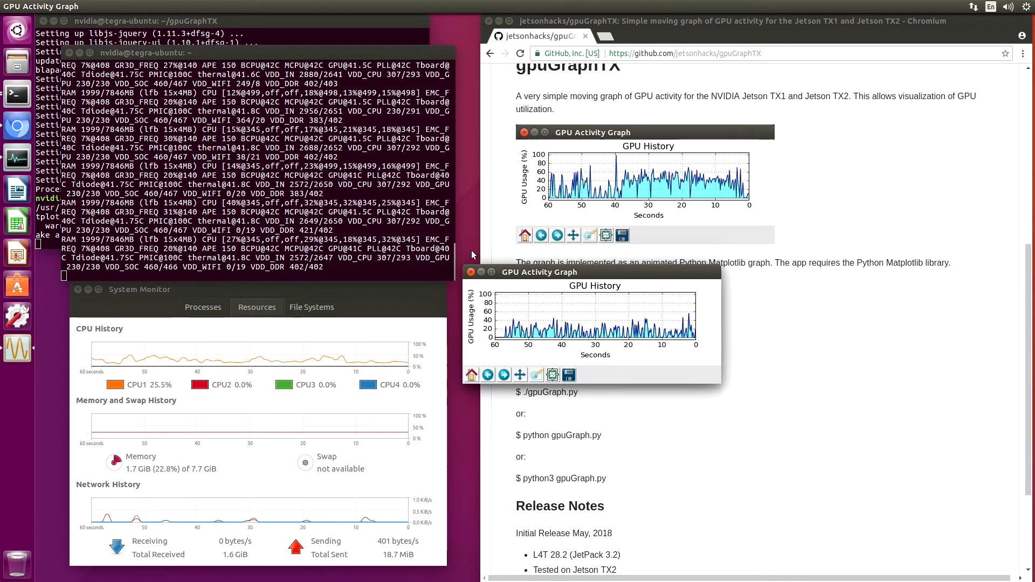
left_click(69, 53)
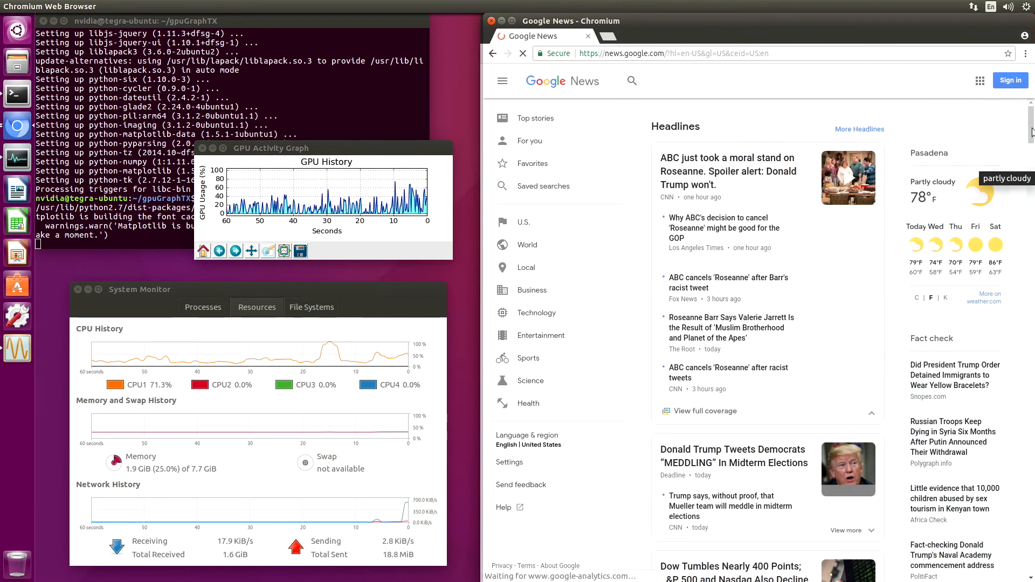
scroll("down", 3)
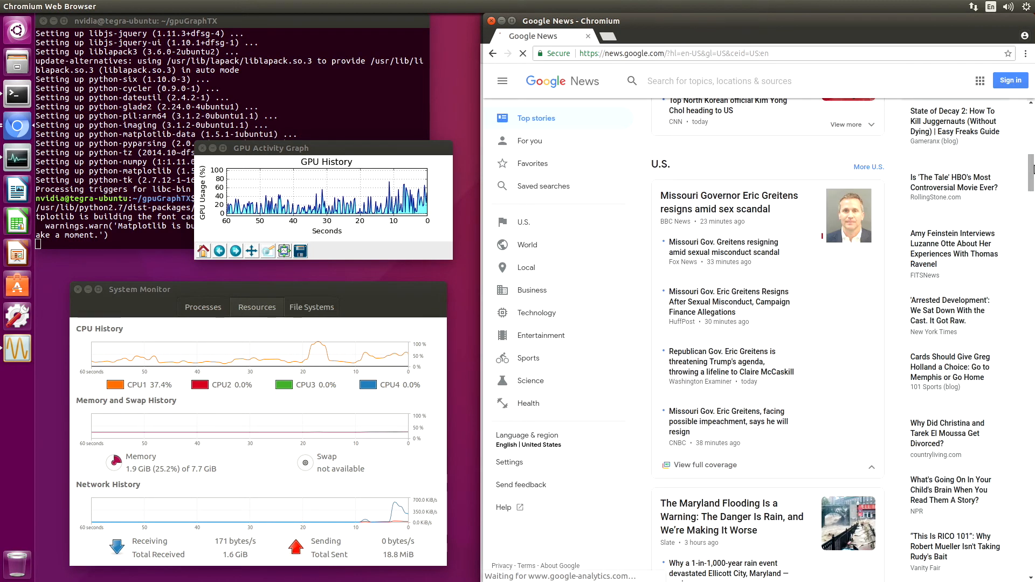
scroll("down", 3)
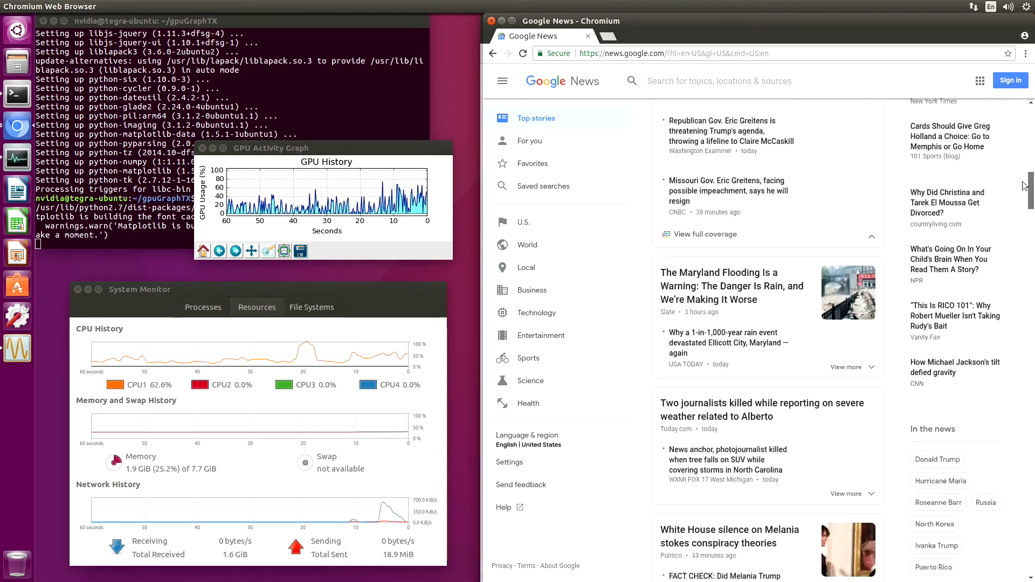
scroll("down", 3)
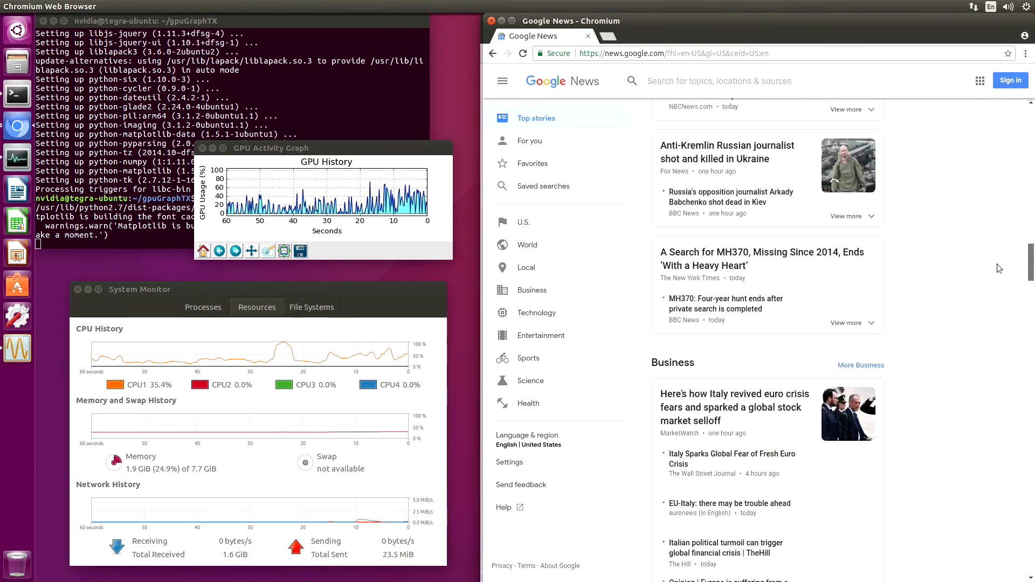
scroll("down", 3)
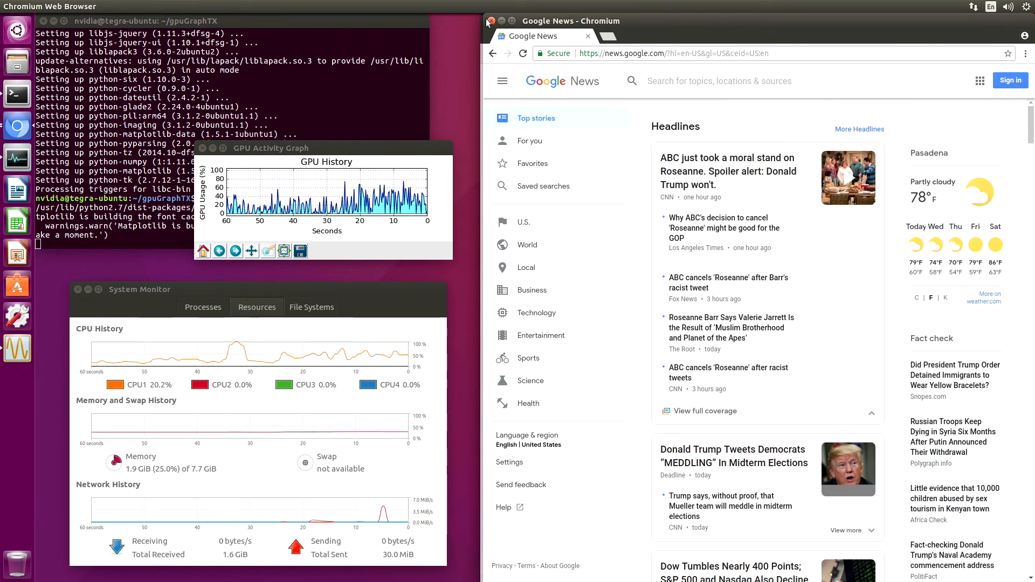
Step: Close the Google News browser window and System Monitor, leaving the GPU graph
left_click(491, 21)
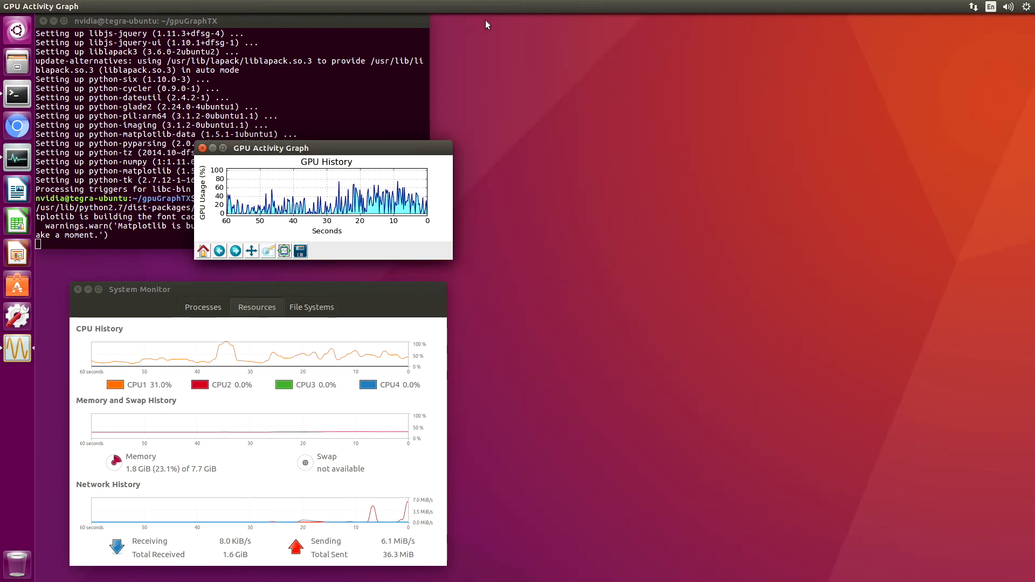
mouse_move(401, 241)
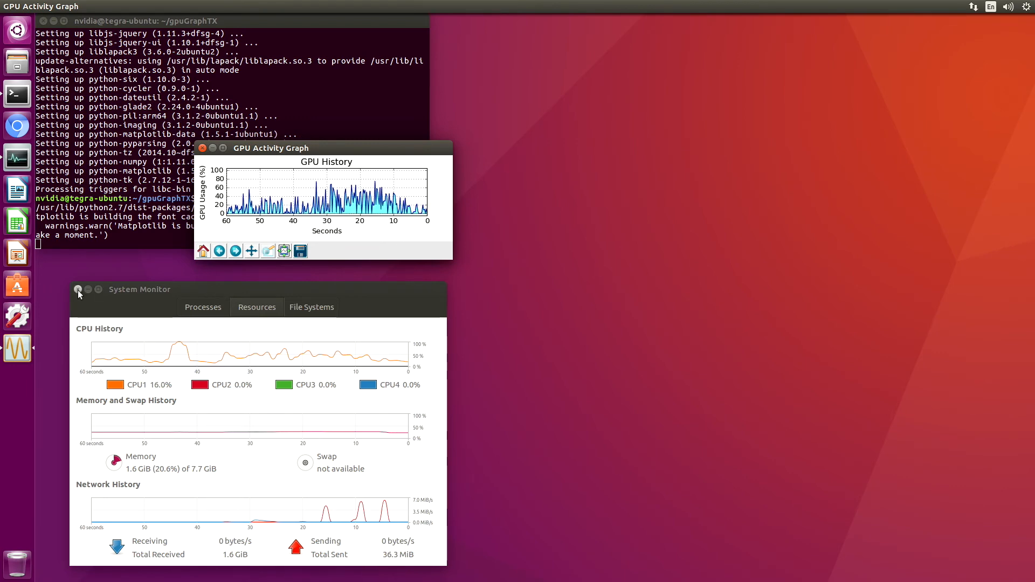
left_click(88, 289)
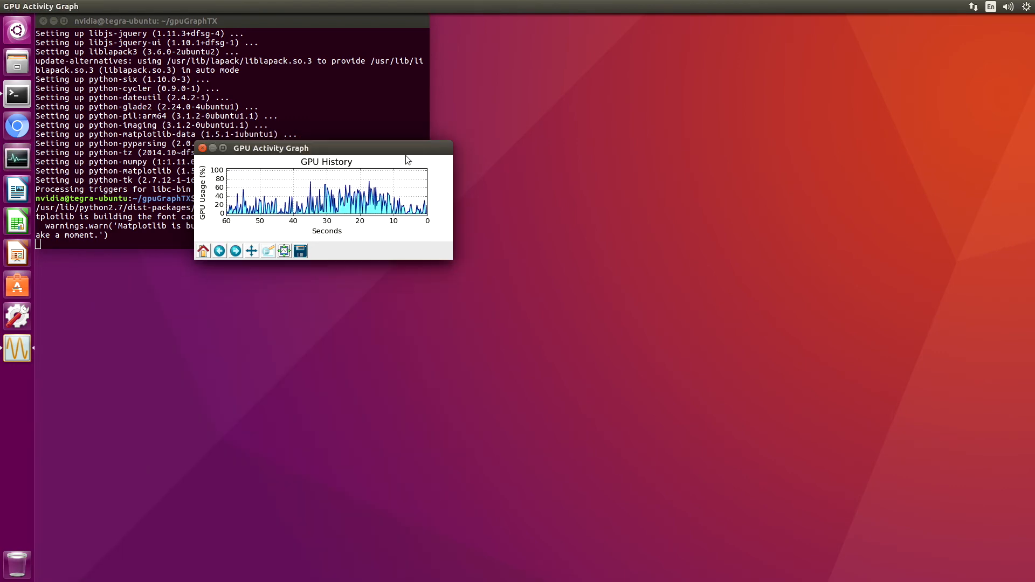